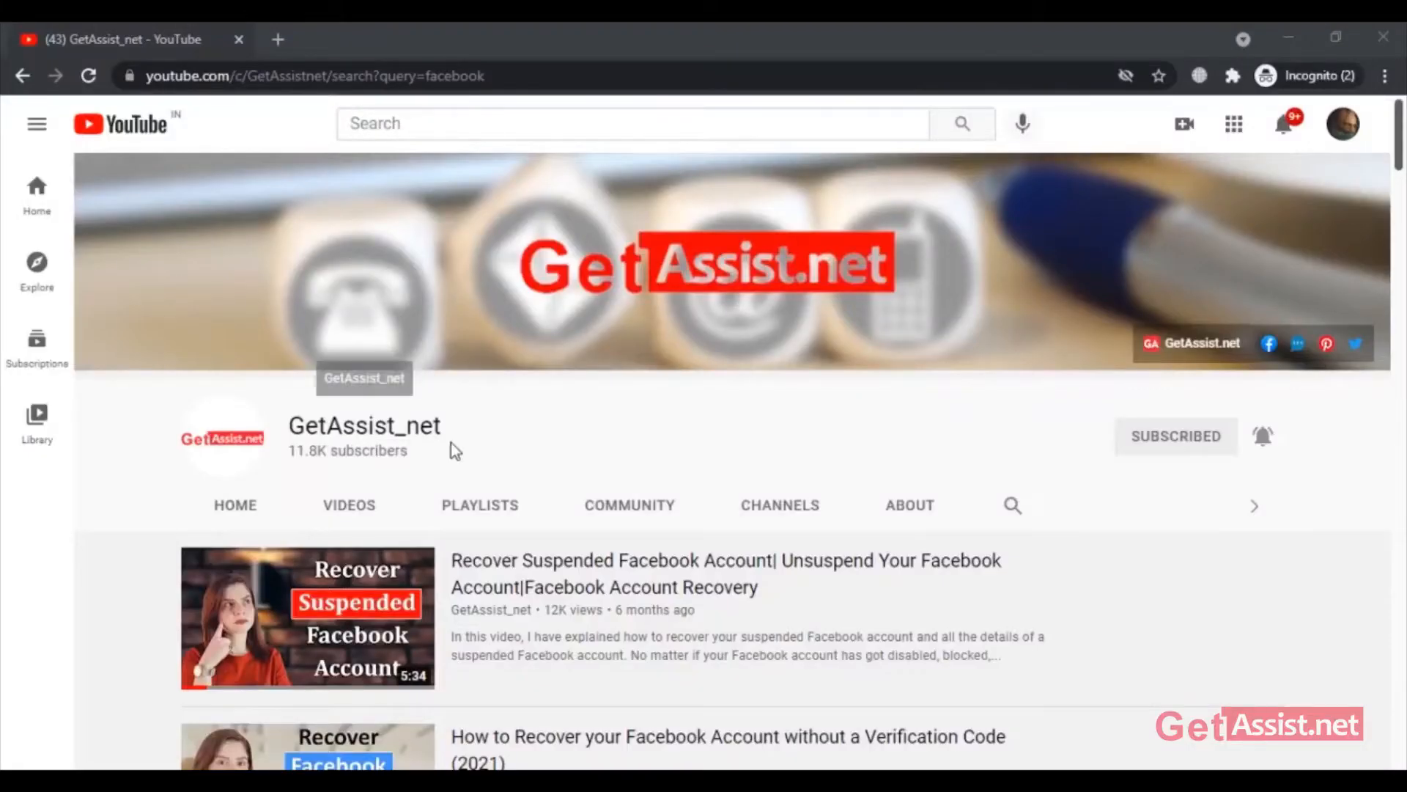
# Launch Facebook from the home screen and show the Pages list with owned pages.
pyautogui.scroll(-3)
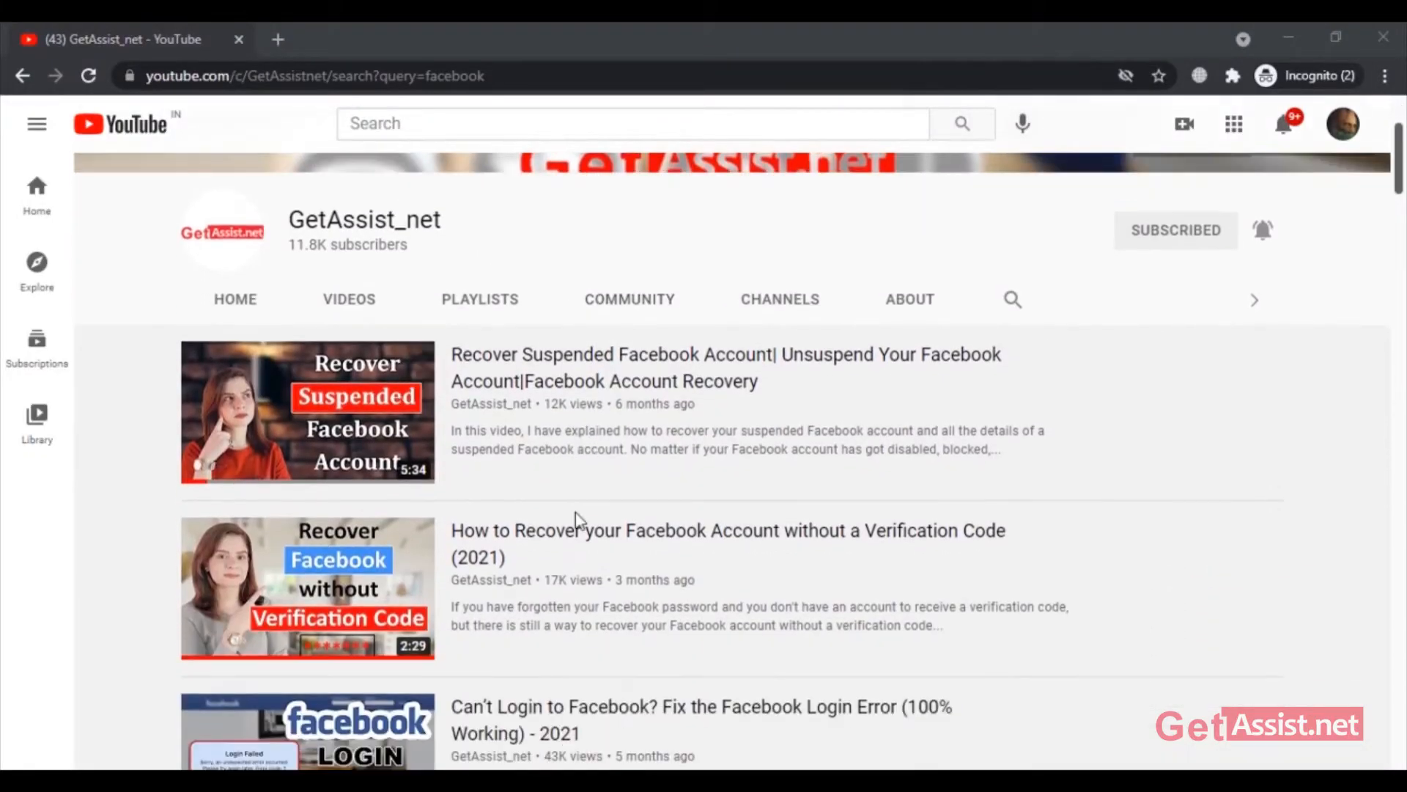
pyautogui.scroll(-3)
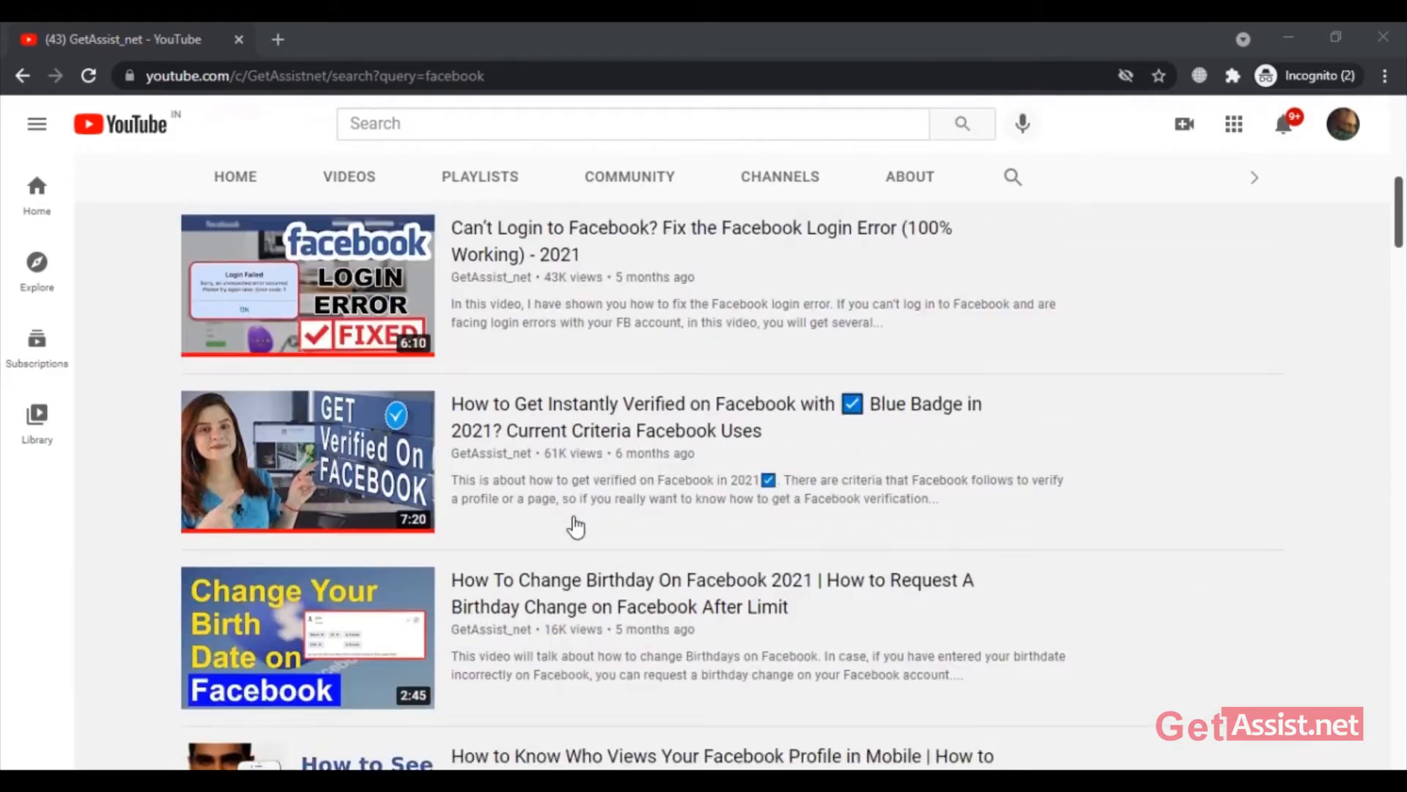
pyautogui.scroll(-3)
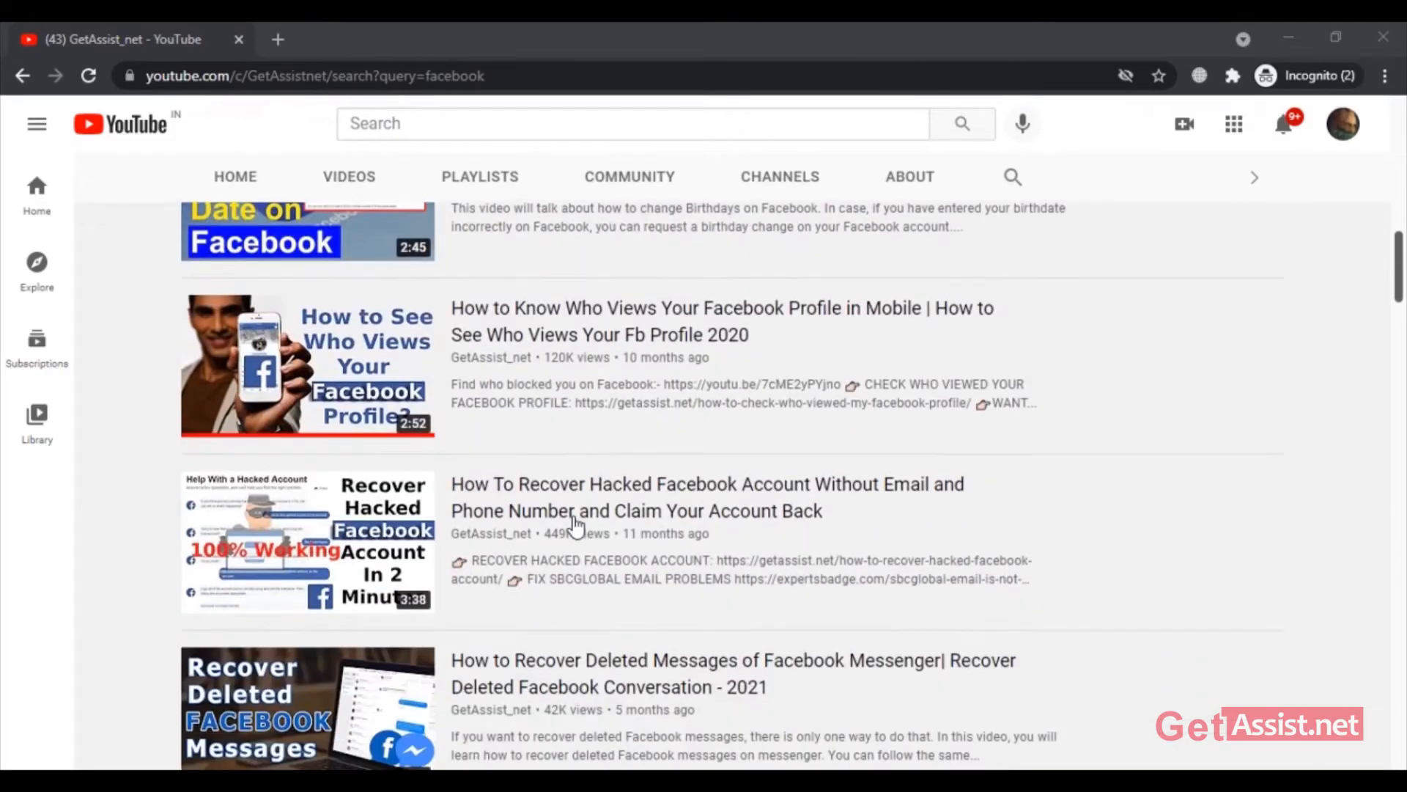
pyautogui.scroll(-3)
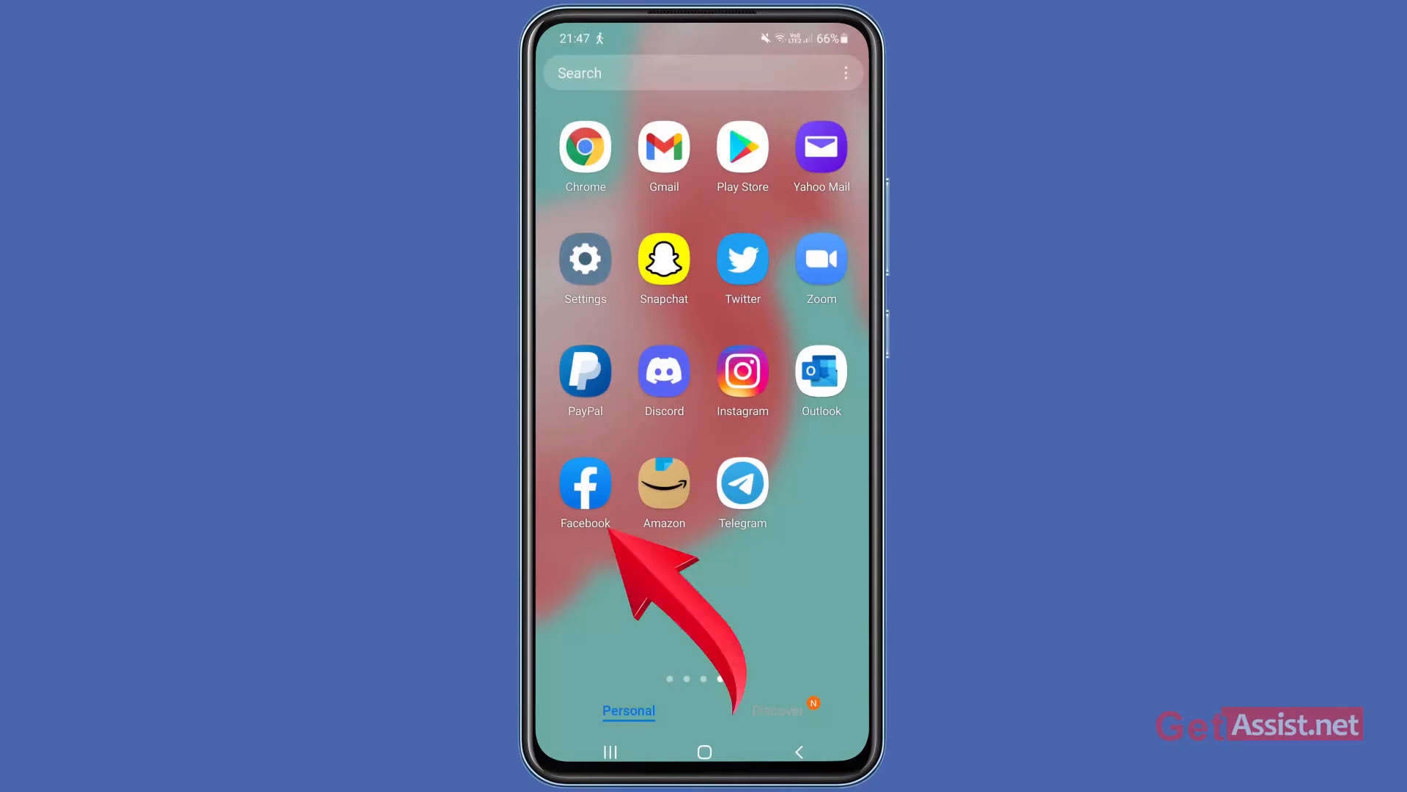
pyautogui.click(585, 485)
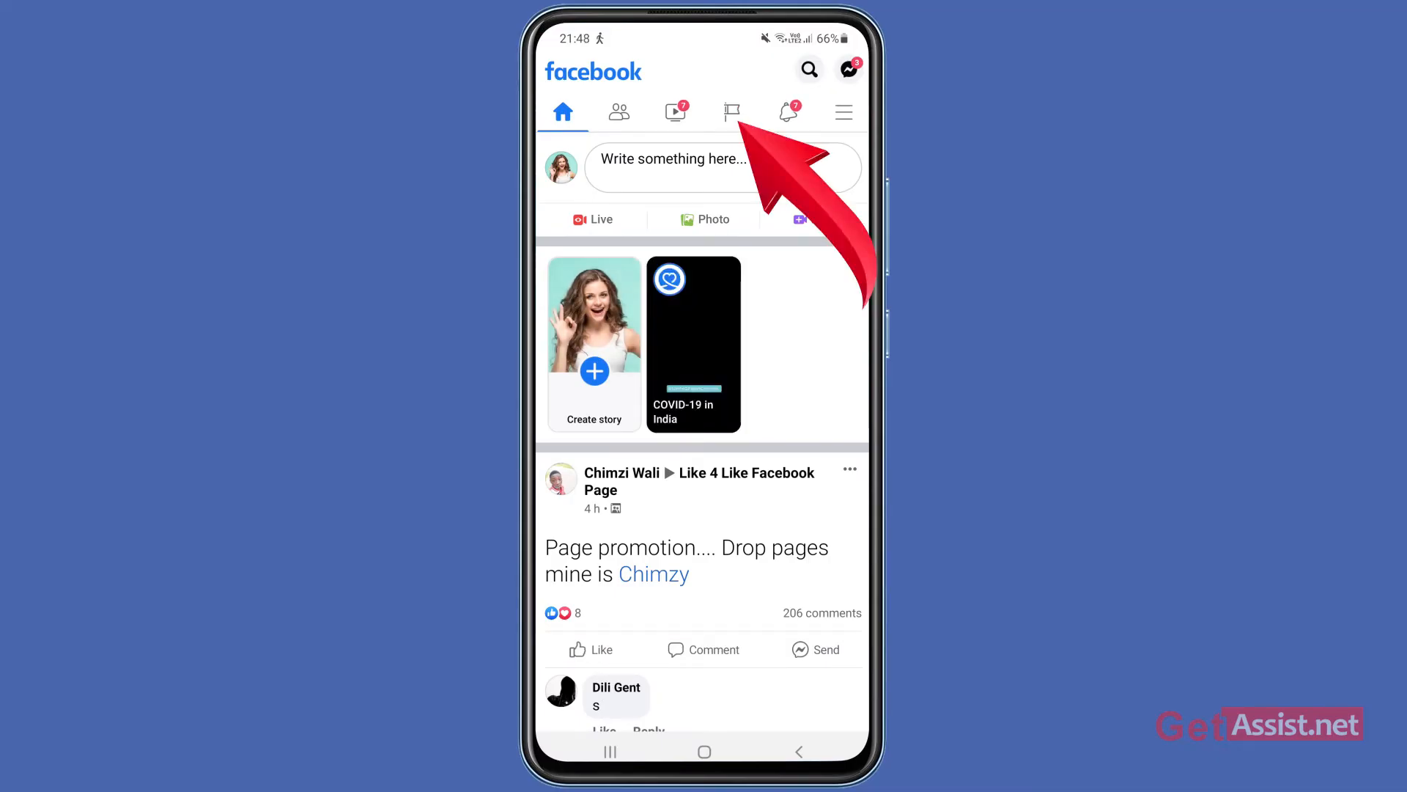
pyautogui.click(730, 111)
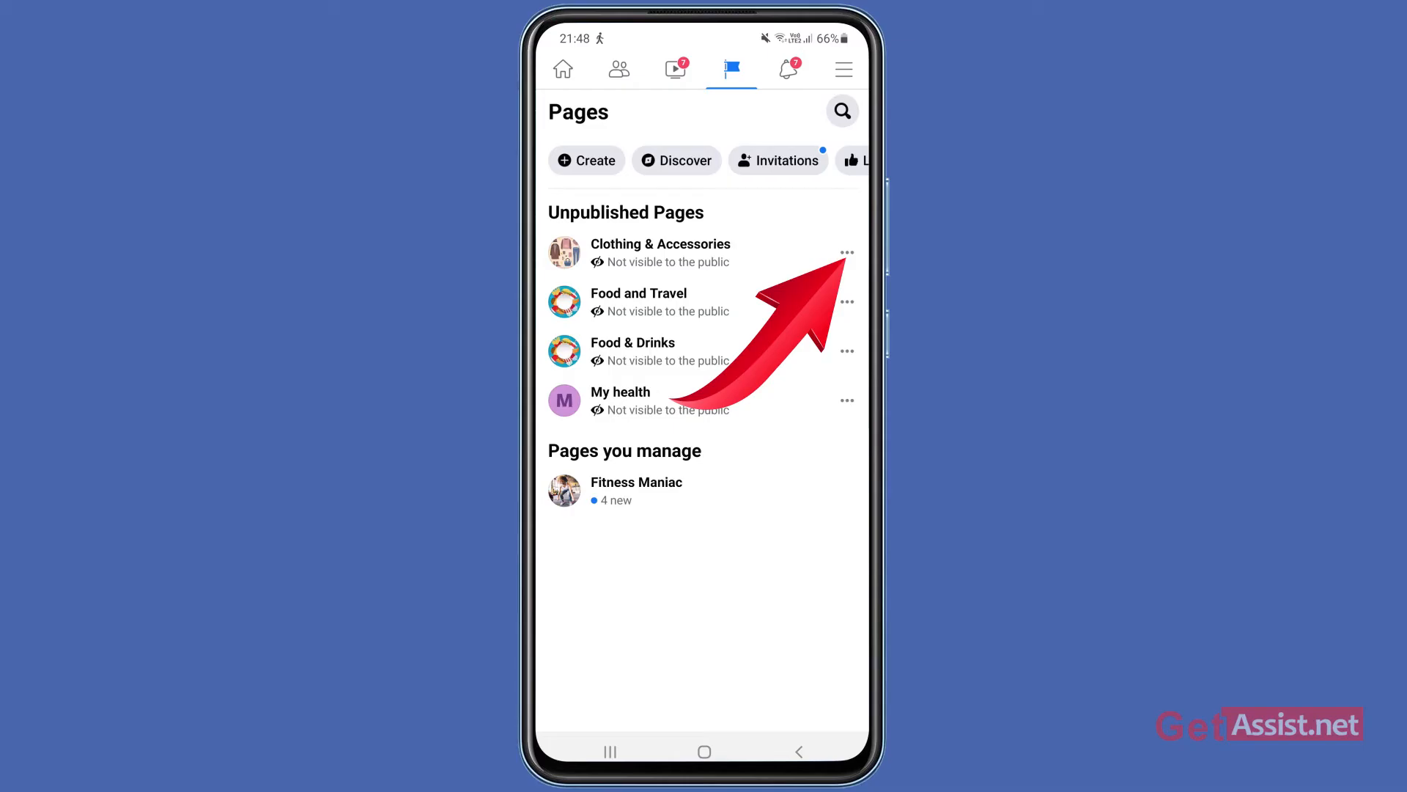
# Publish the Clothing & Accessories page from its options menu so it moves to managed pages.
pyautogui.click(844, 252)
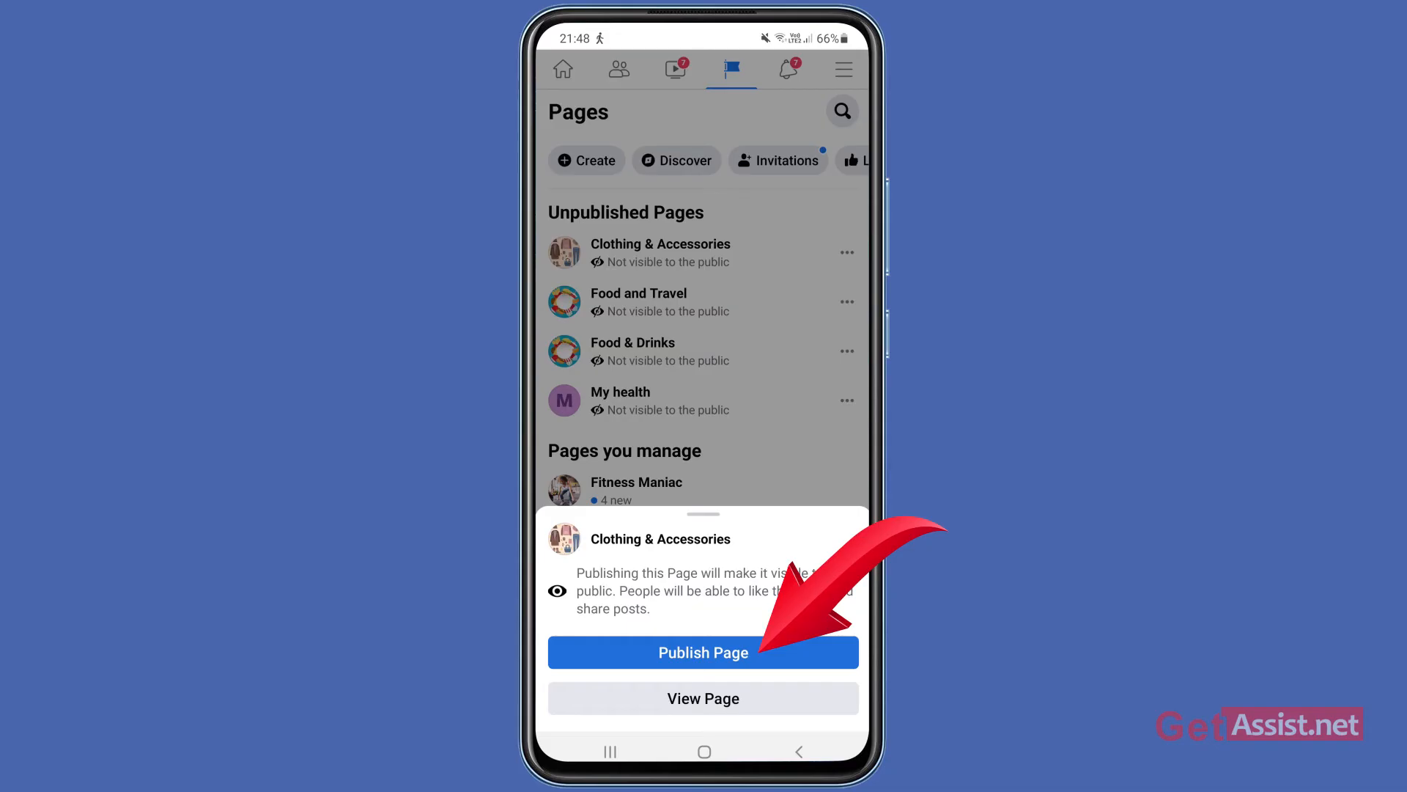
pyautogui.click(702, 651)
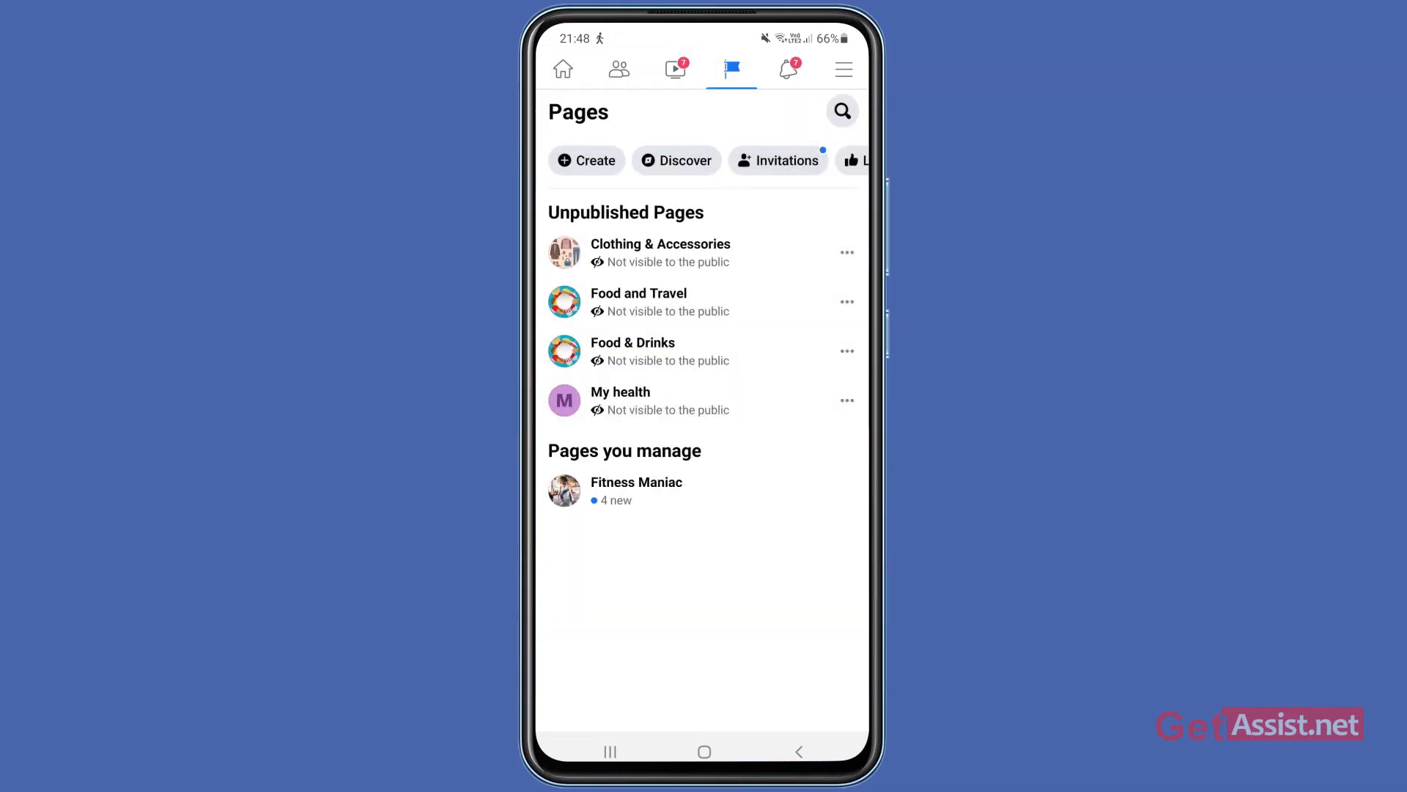
pyautogui.click(676, 160)
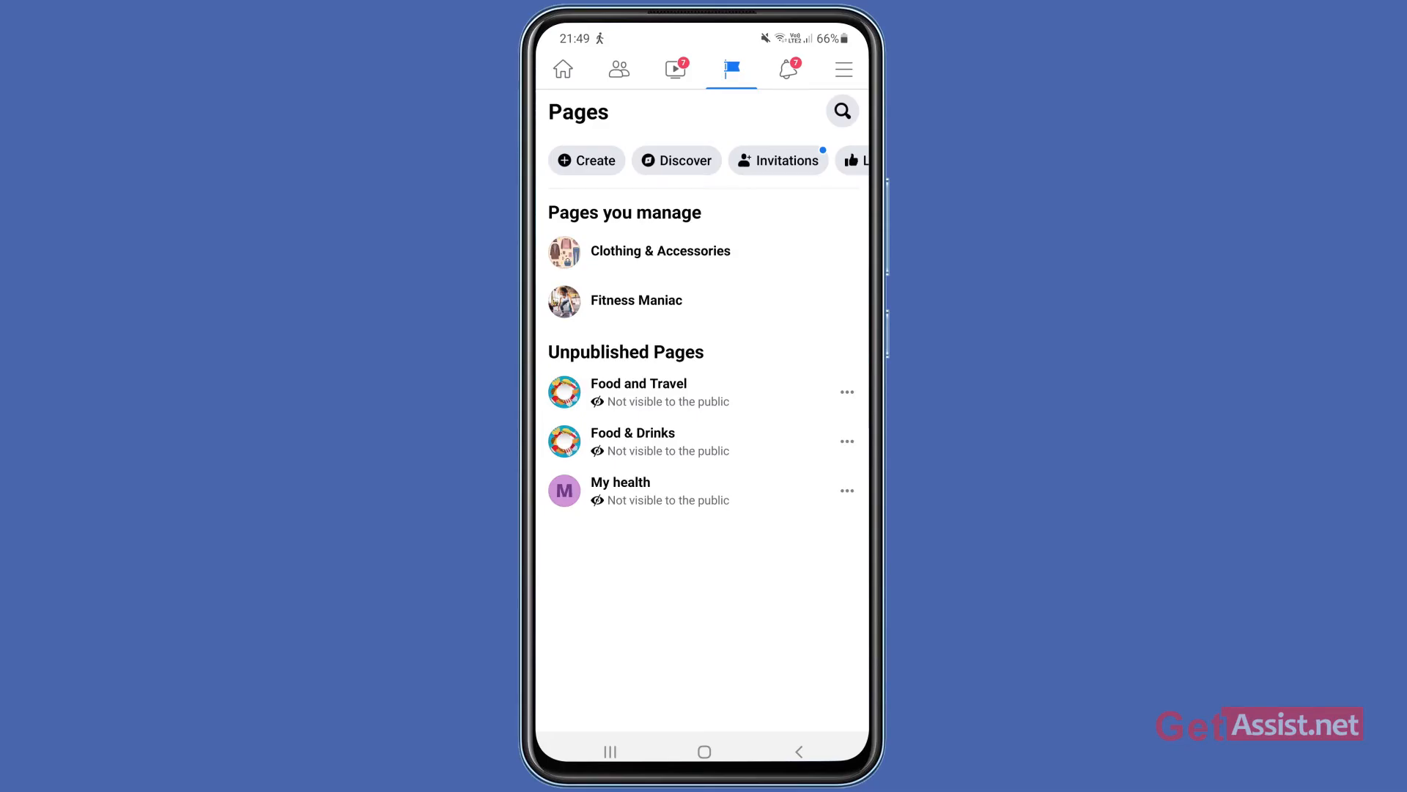
# Show the Fitness Maniac page's General settings via its gear menu.
pyautogui.click(634, 300)
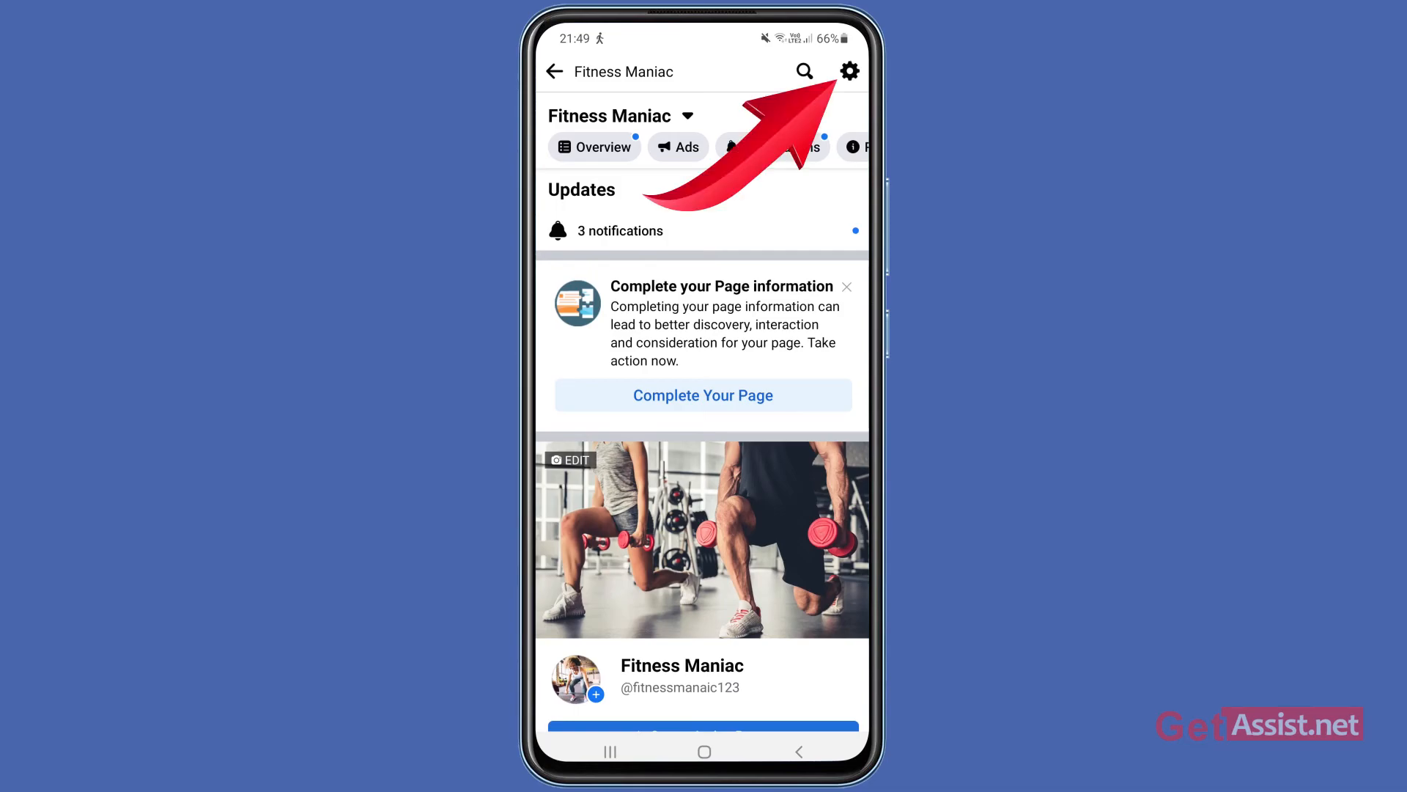
pyautogui.click(849, 70)
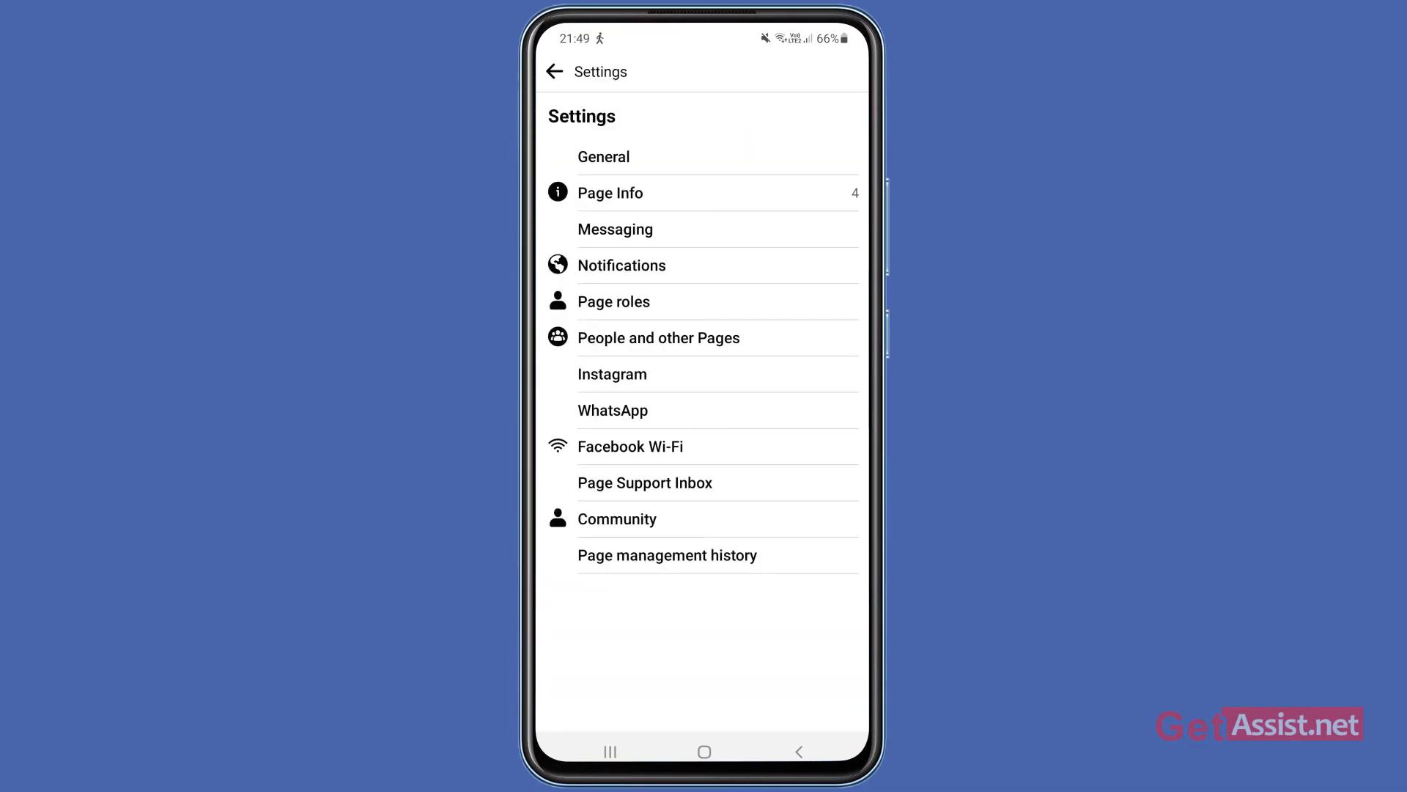
pyautogui.click(603, 156)
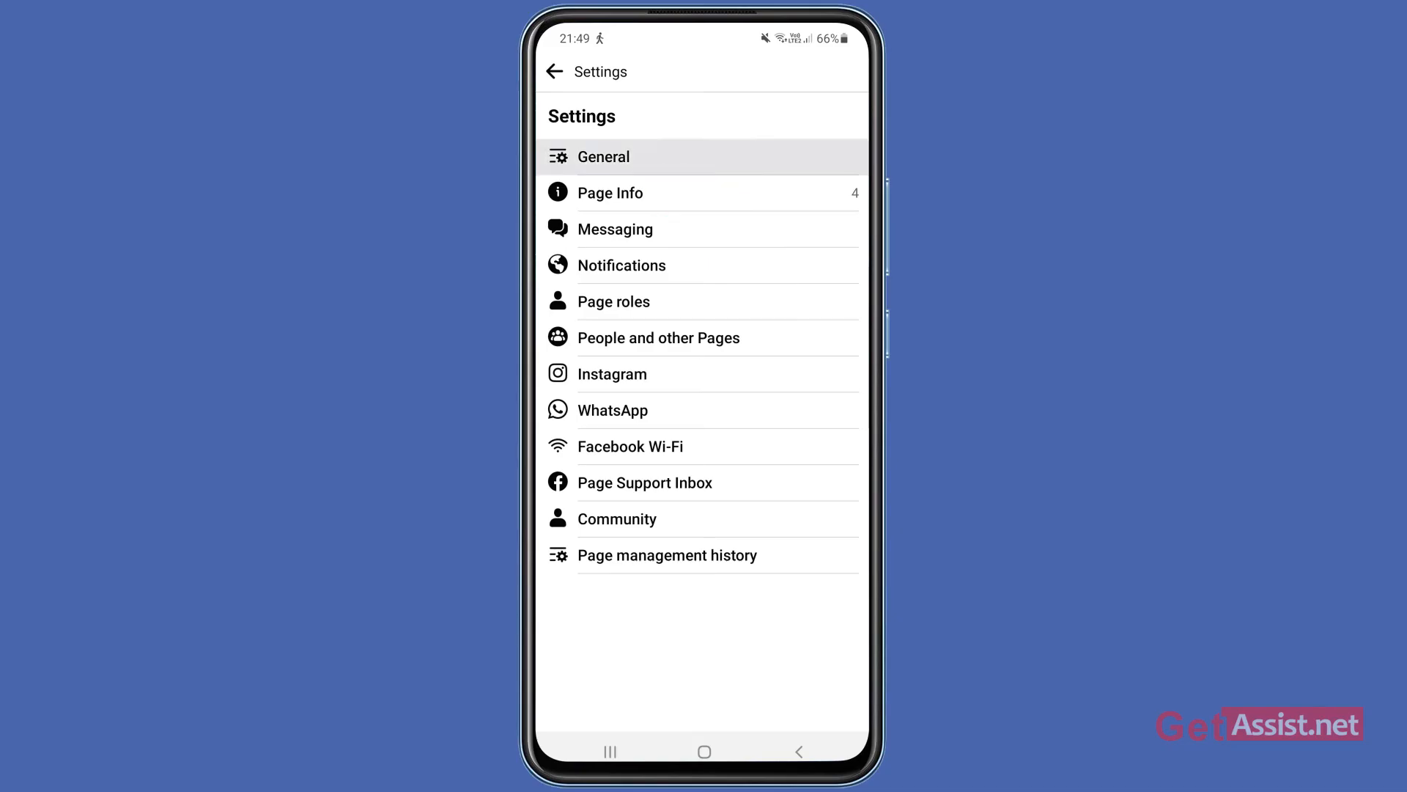
pyautogui.click(603, 157)
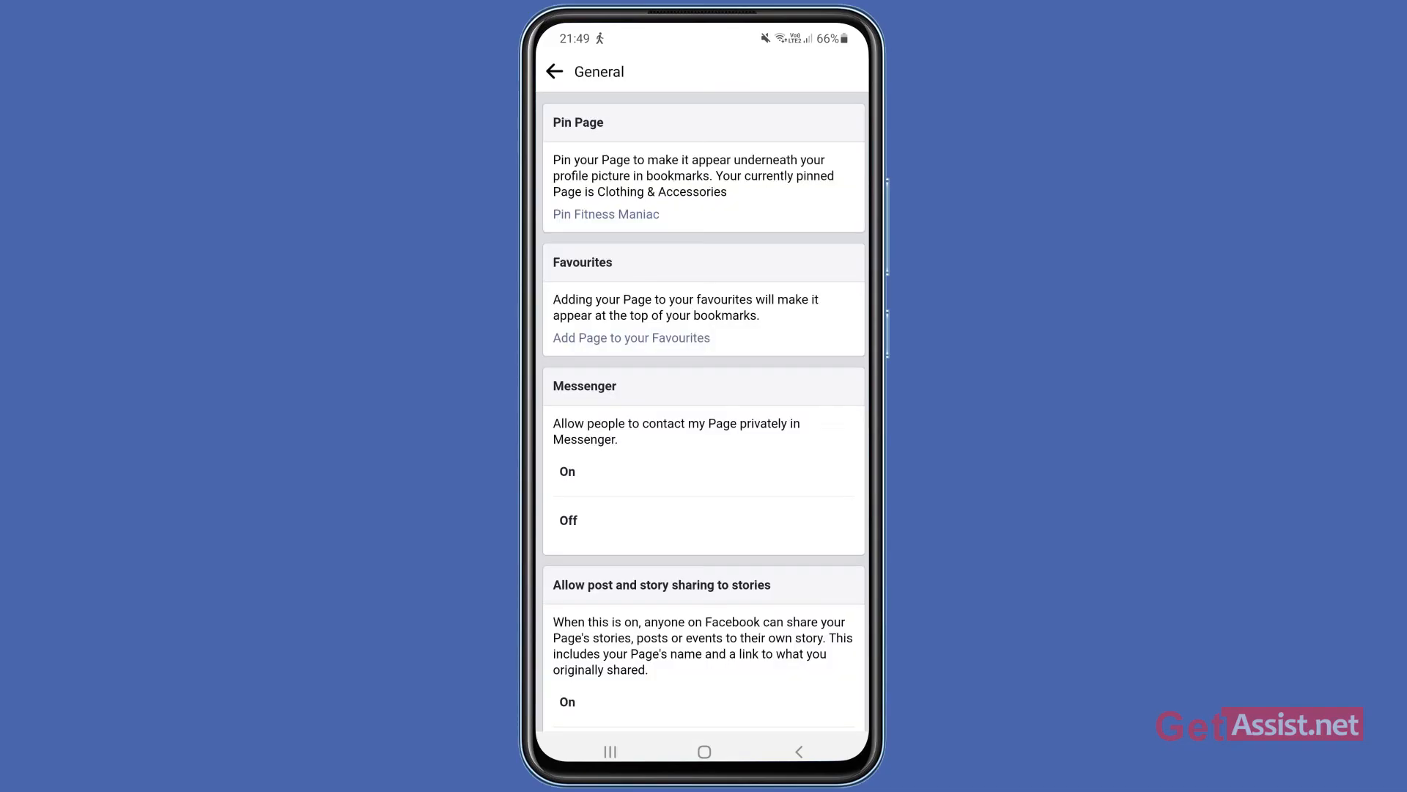
pyautogui.scroll(-3)
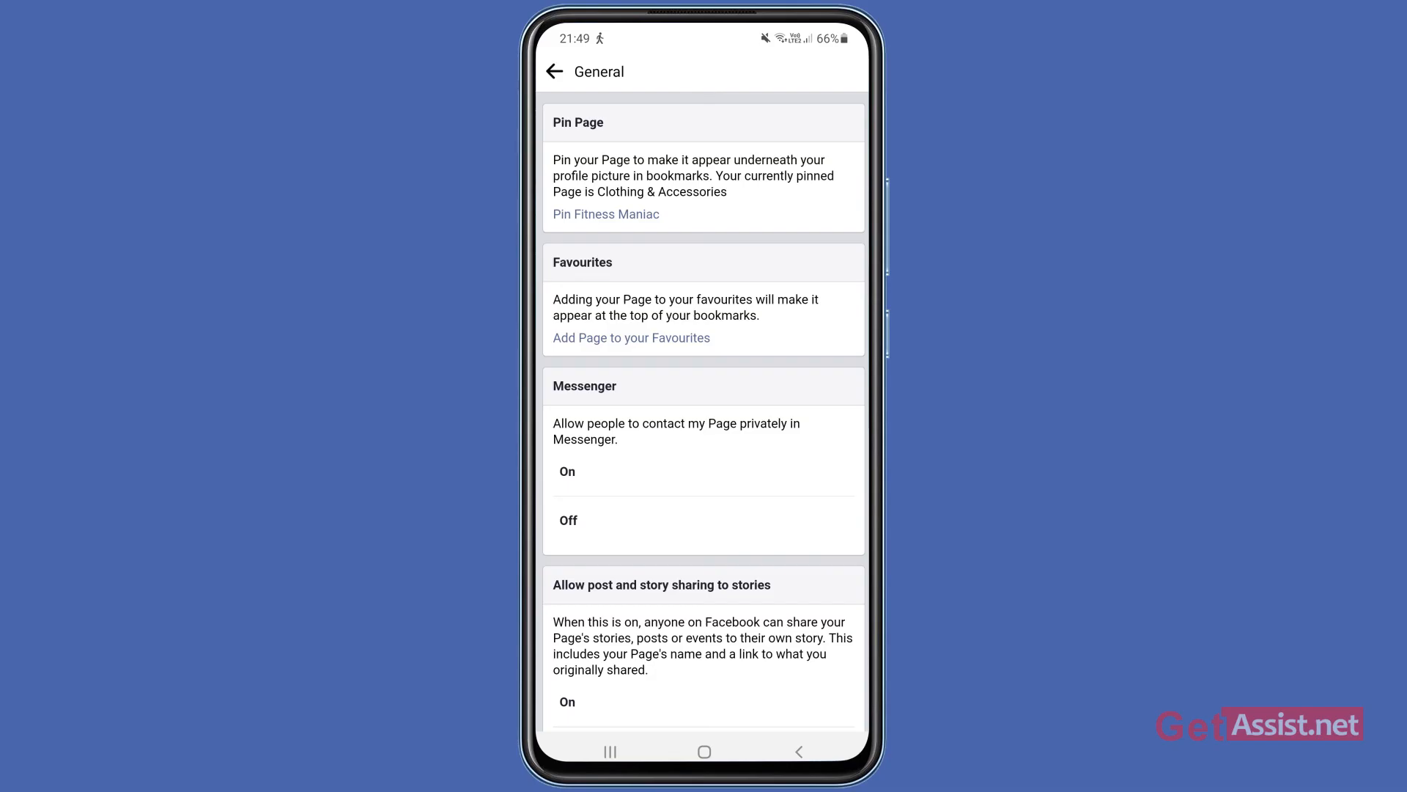
pyautogui.scroll(-3)
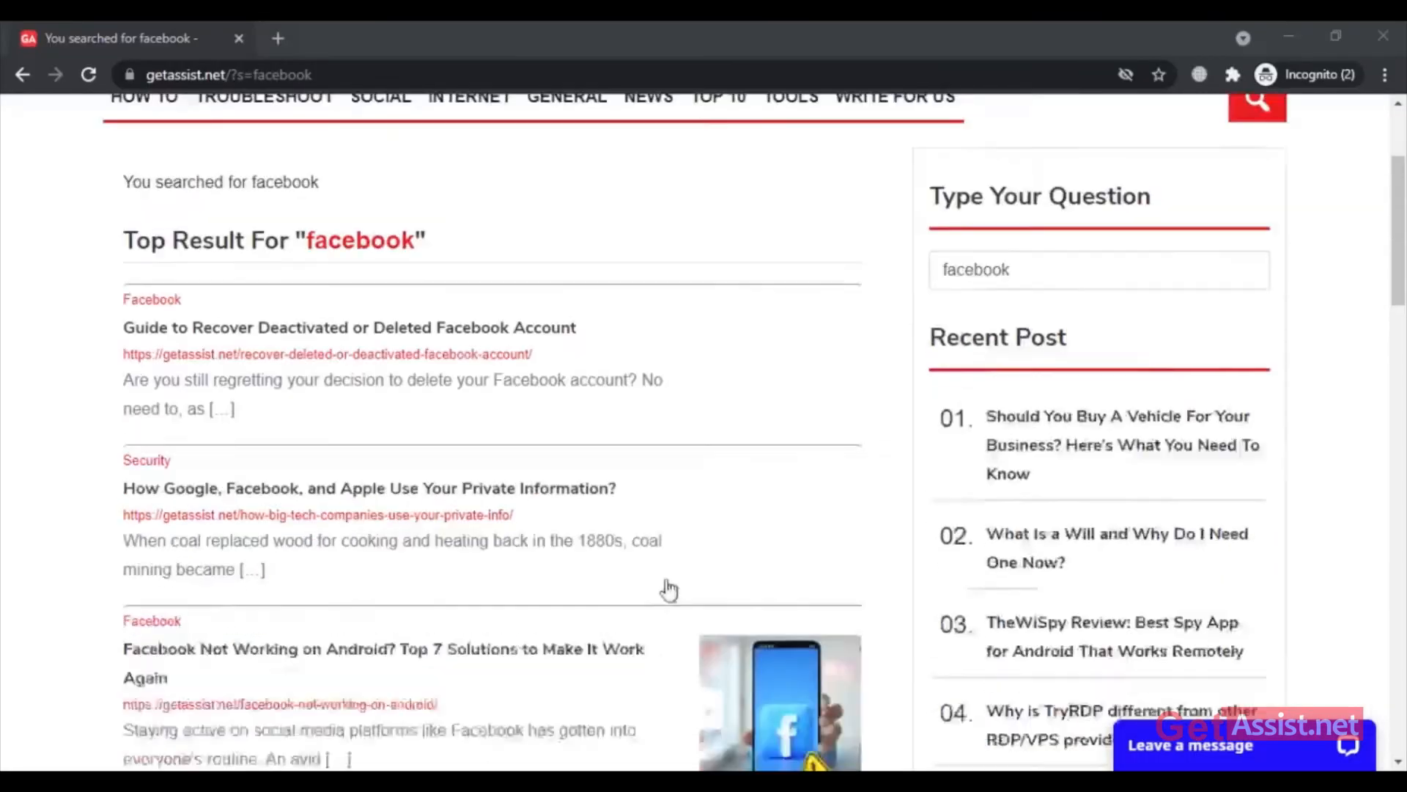
pyautogui.scroll(-3)
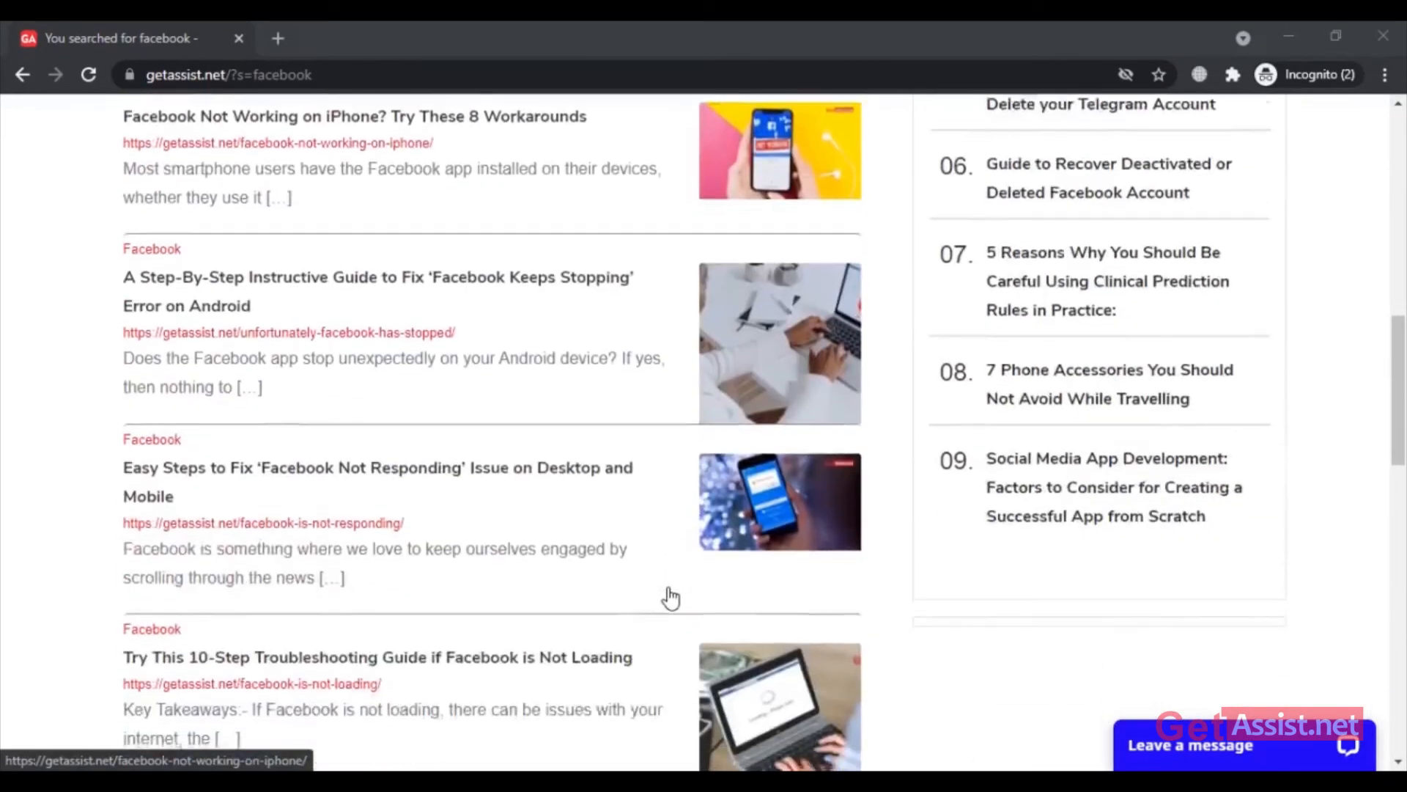
pyautogui.scroll(3)
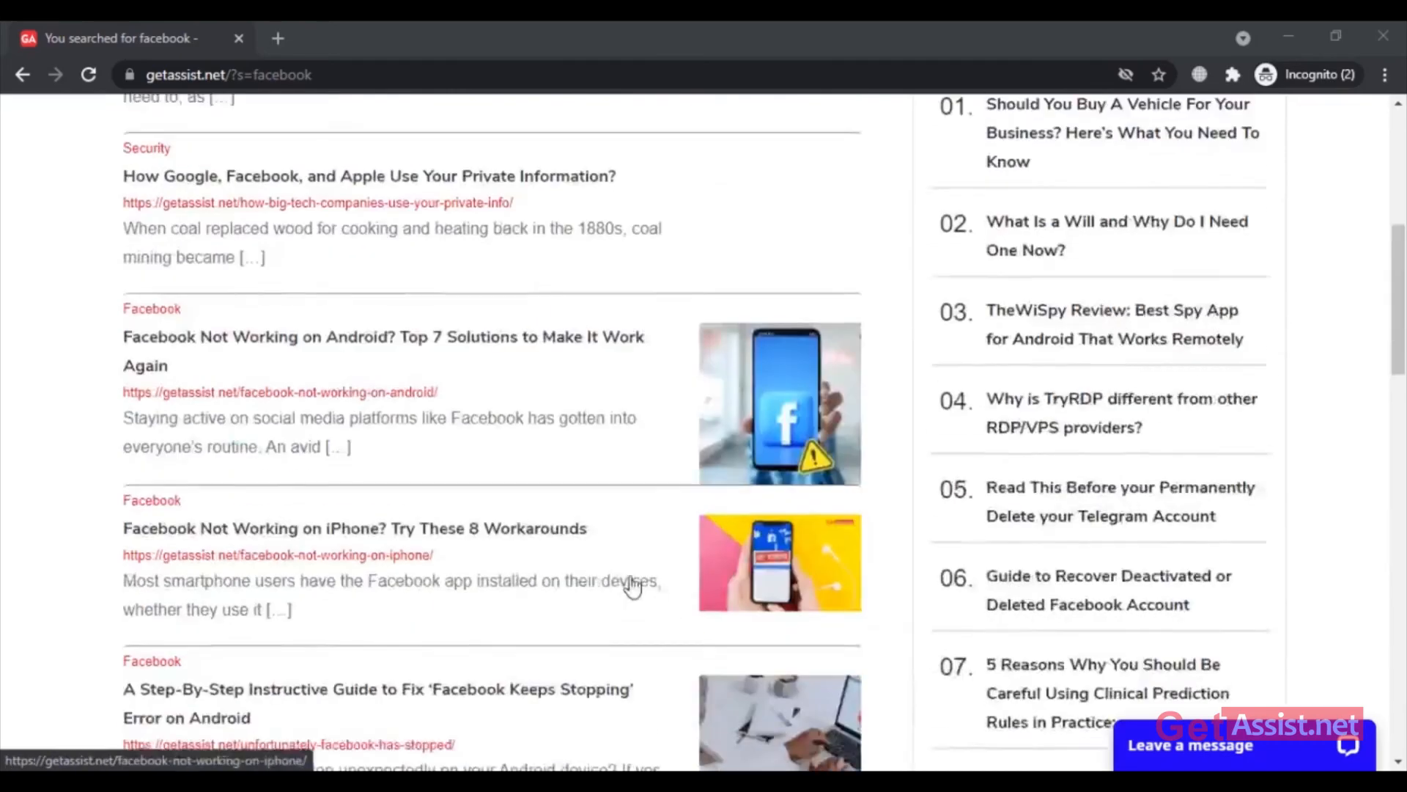